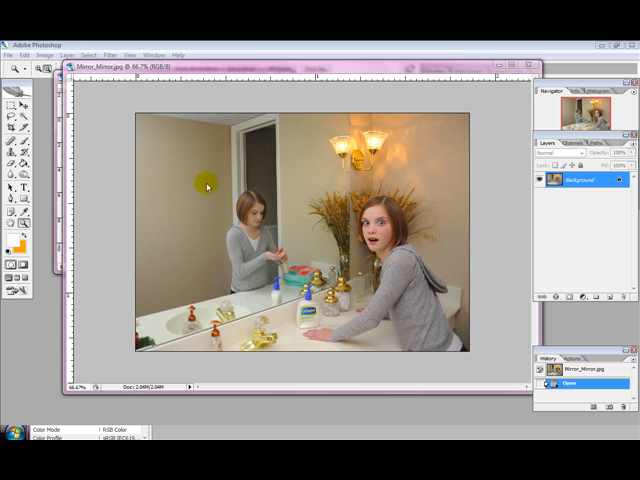
{"action": "mouse_move", "coordinate": [196, 224]}
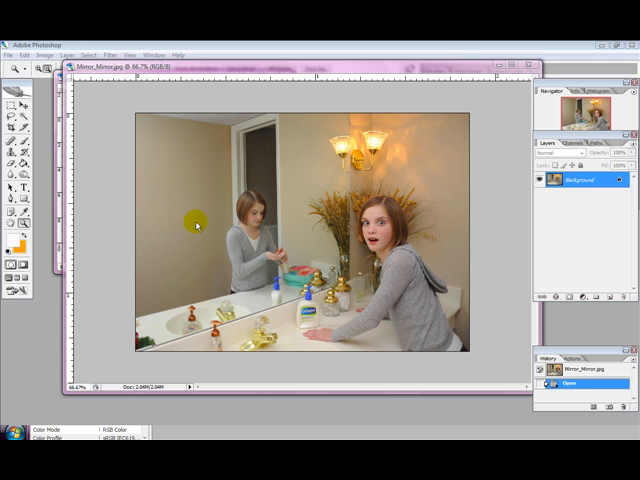
{"action": "mouse_move", "coordinate": [432, 214]}
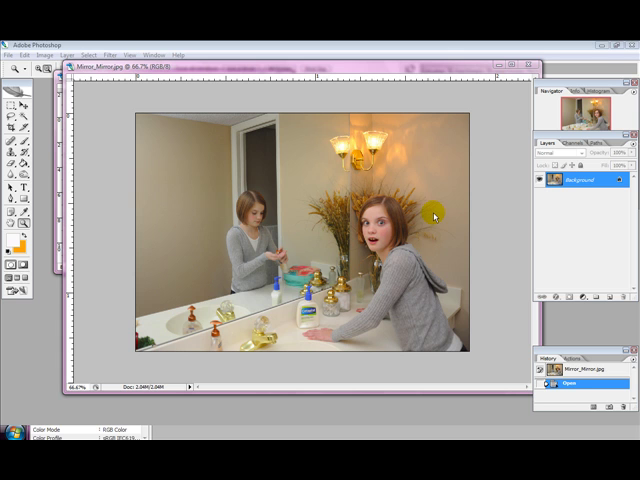
{"action": "mouse_move", "coordinate": [436, 232]}
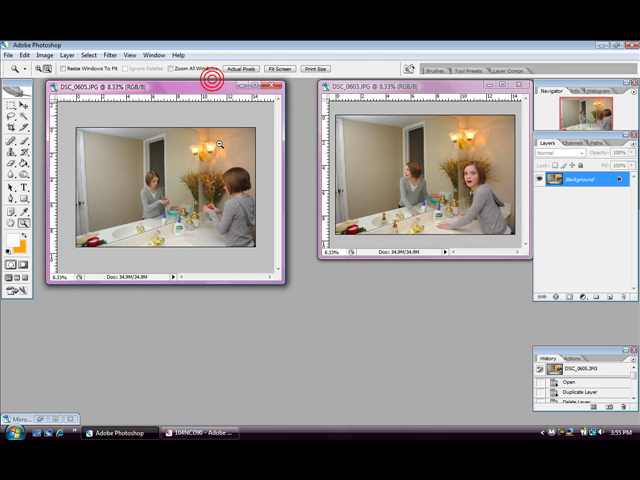
{"action": "mouse_move", "coordinate": [192, 220]}
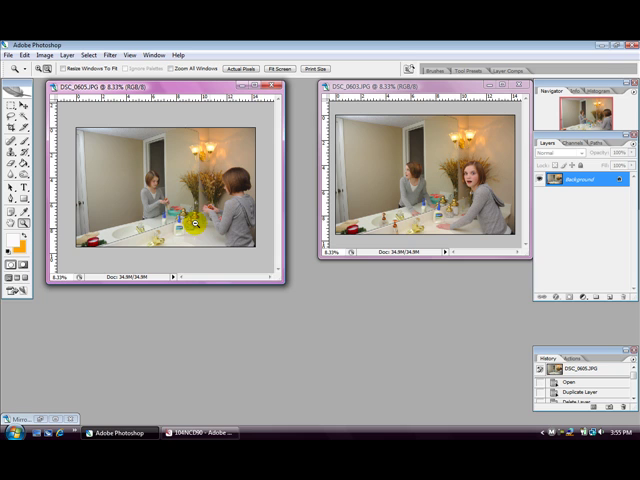
{"action": "mouse_move", "coordinate": [456, 210]}
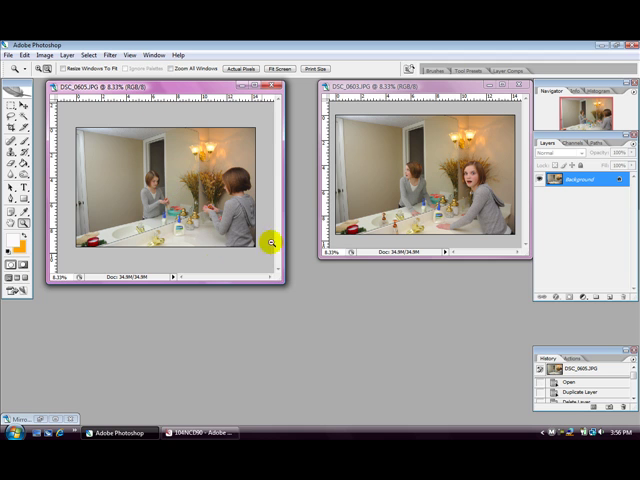
{"action": "mouse_move", "coordinate": [112, 208]}
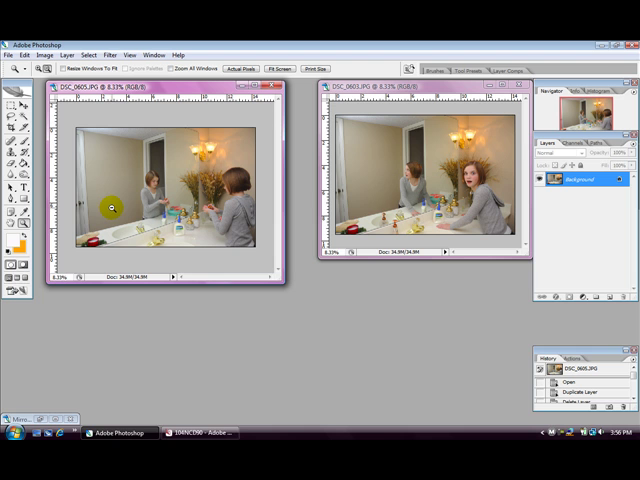
{"action": "mouse_move", "coordinate": [356, 90]}
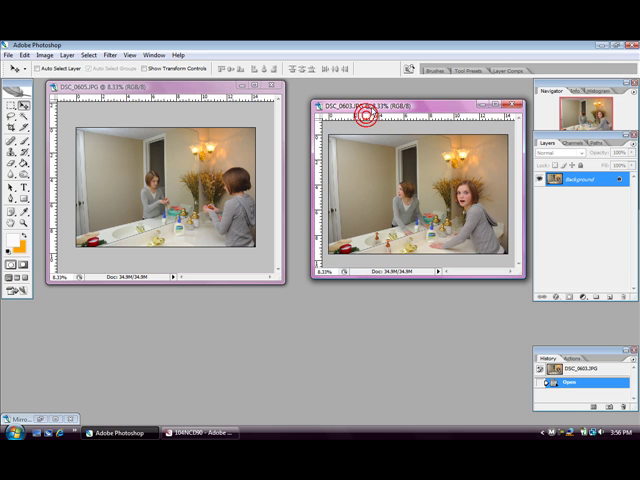
{"action": "mouse_move", "coordinate": [384, 146]}
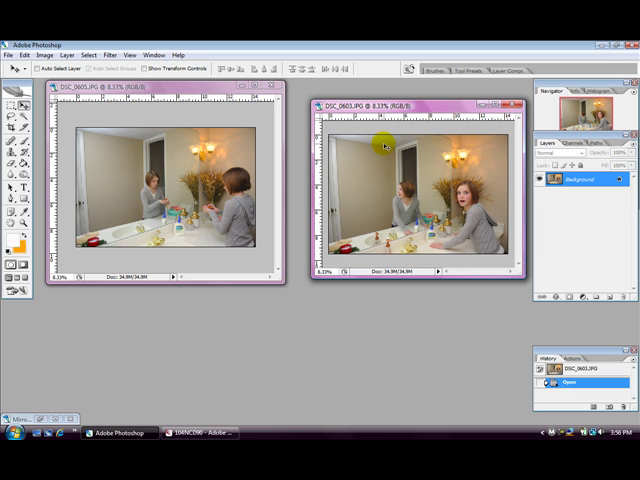
{"action": "mouse_move", "coordinate": [388, 152]}
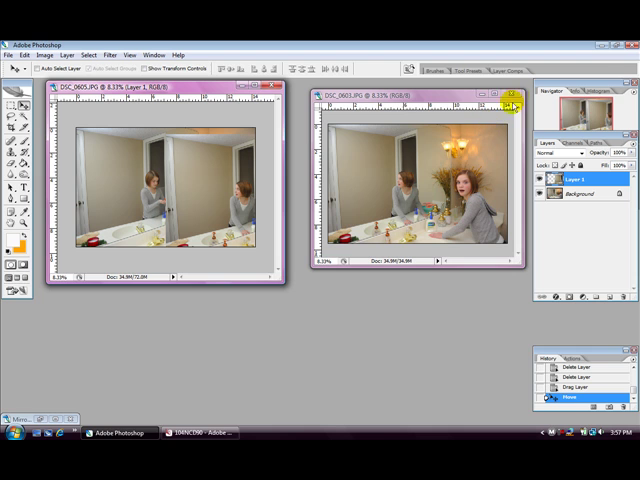
{"action": "left_click", "coordinate": [512, 100]}
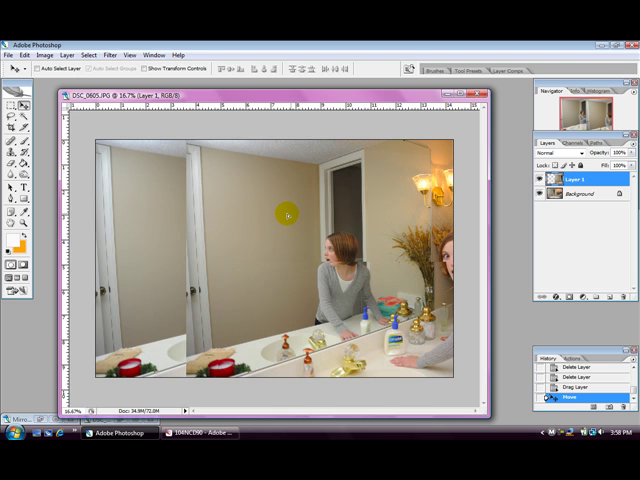
Drag Layer 1 with the Move tool so it registers over the Background photo
{"action": "left_click_drag", "start_coordinate": [284, 216], "coordinate": [244, 224]}
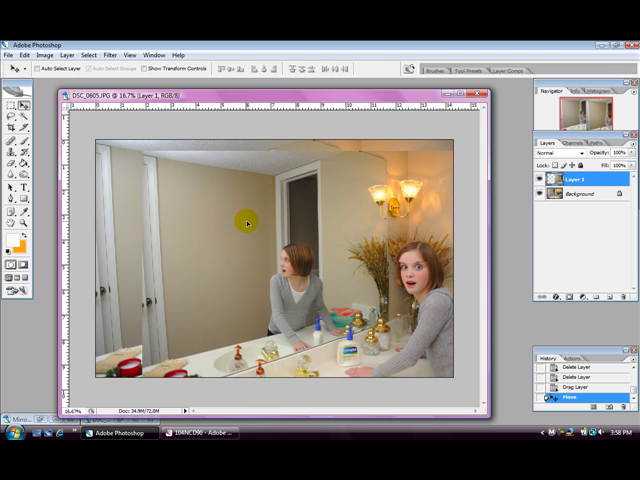
{"action": "mouse_move", "coordinate": [120, 178]}
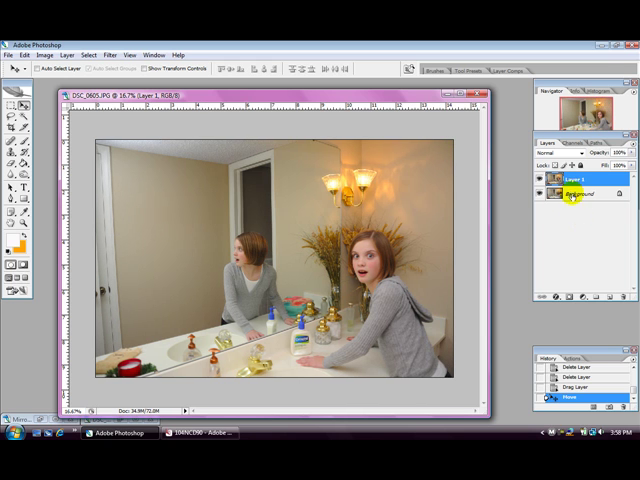
{"action": "left_click", "coordinate": [582, 184]}
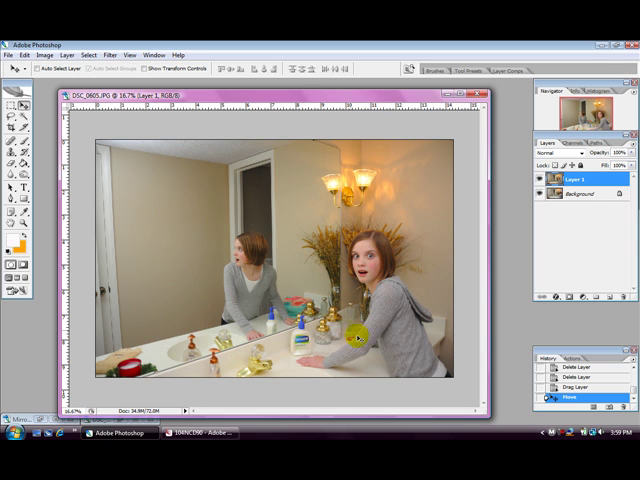
{"action": "mouse_move", "coordinate": [392, 256]}
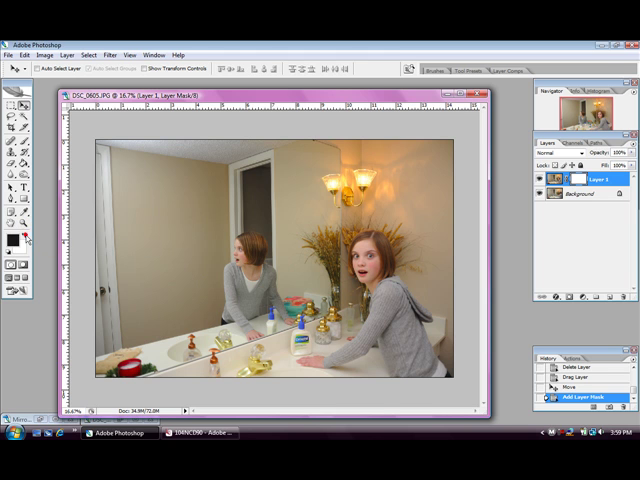
Select the new layer mask on Layer 1 as the painting target
{"action": "left_click", "coordinate": [16, 250]}
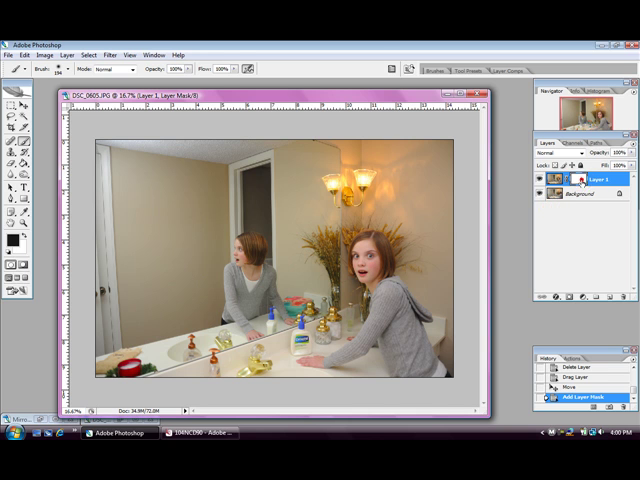
{"action": "mouse_move", "coordinate": [412, 236]}
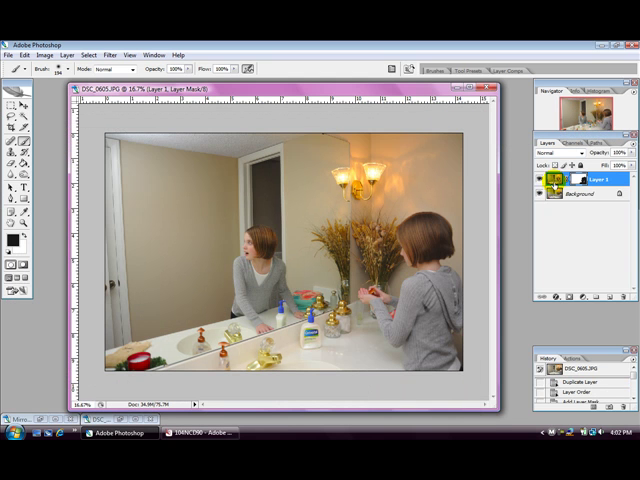
Activate Layer 1's mask to paint black over the right-hand woman
{"action": "left_click", "coordinate": [584, 204]}
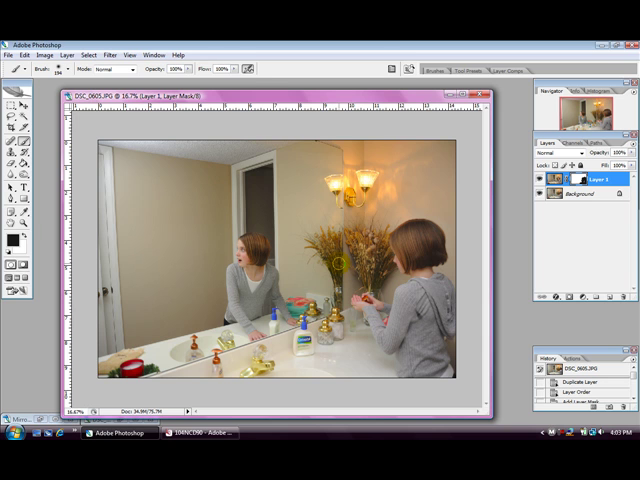
{"action": "mouse_move", "coordinate": [276, 204]}
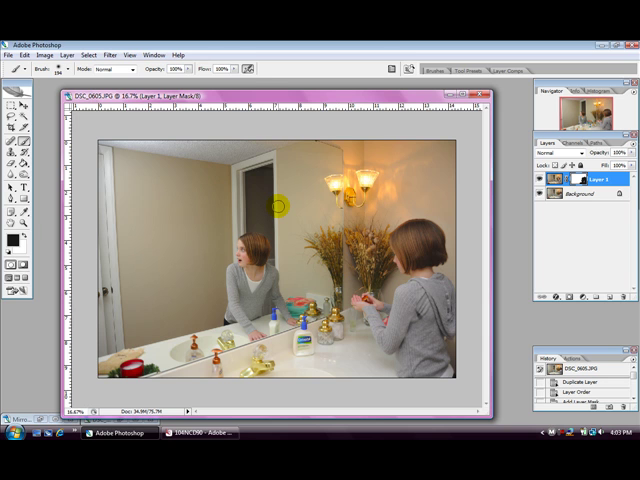